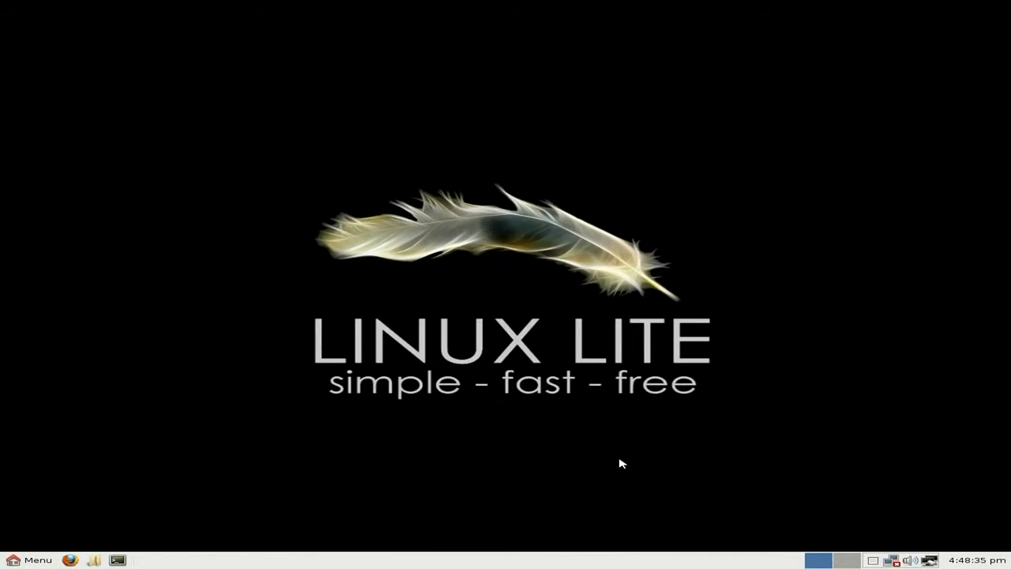
mouse_move(584, 462)
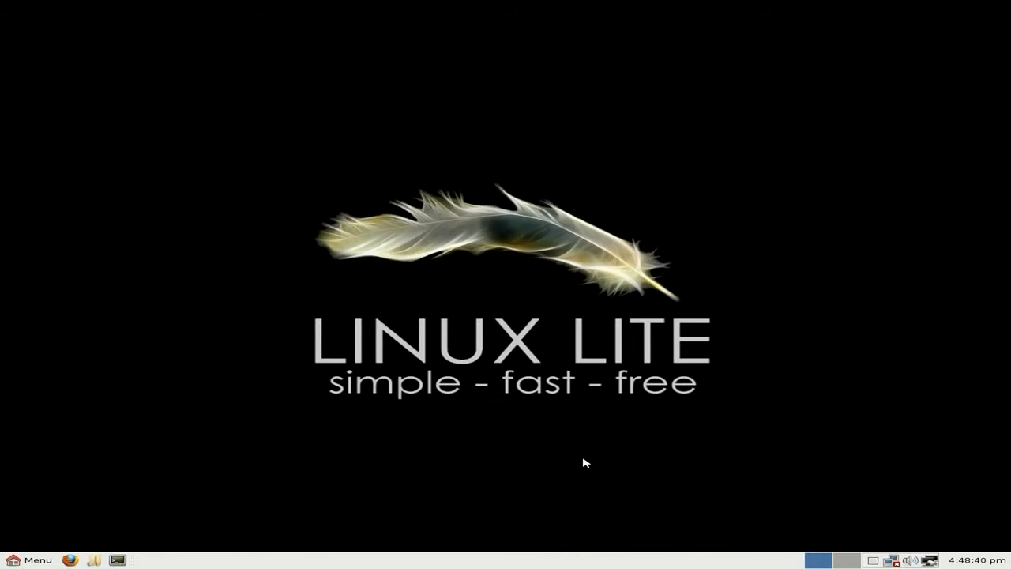
mouse_move(753, 345)
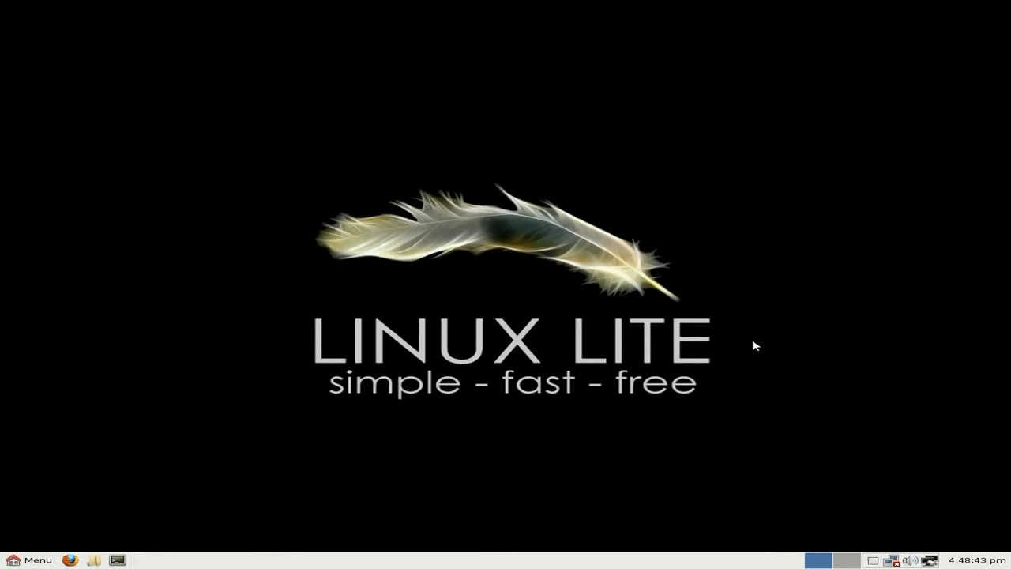
mouse_move(664, 191)
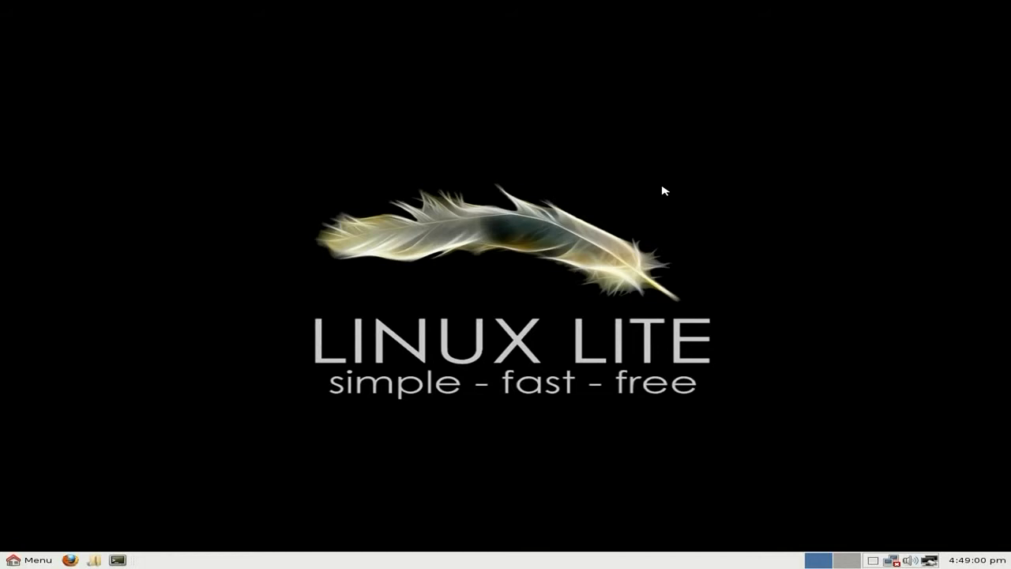
mouse_move(679, 286)
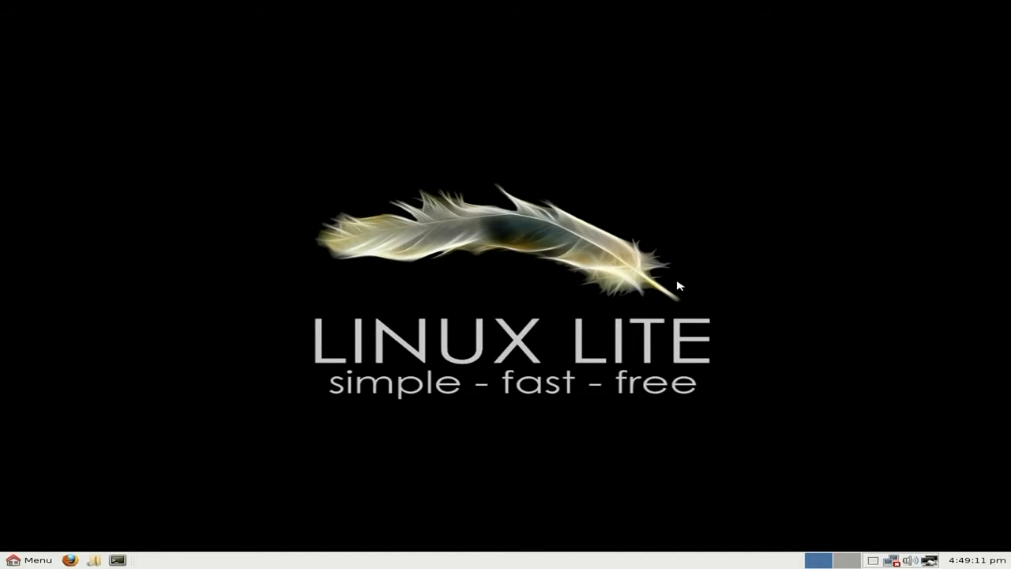
mouse_move(505, 410)
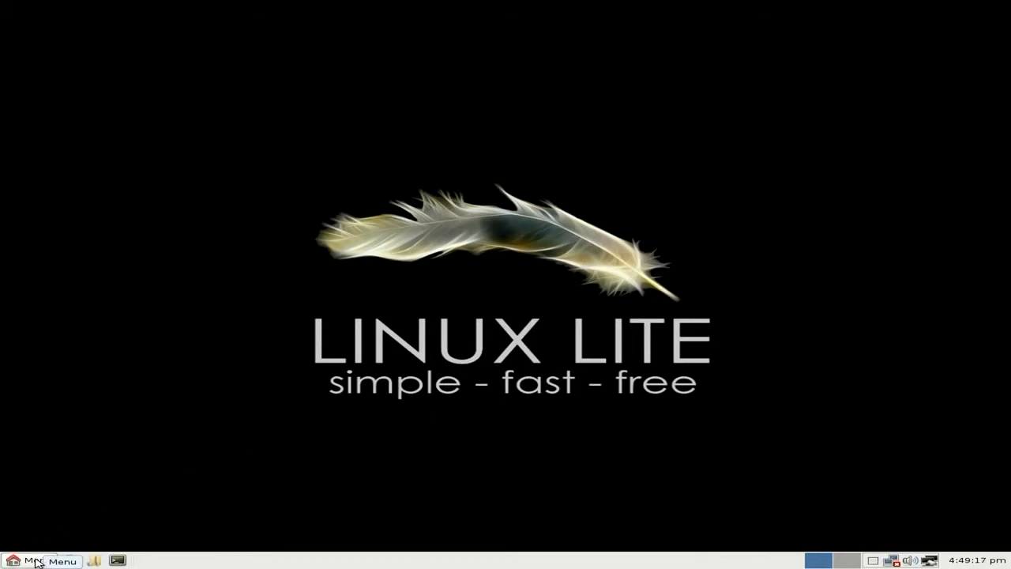
Step: Open the applications menu and browse the Settings and Accessories submenus
left_click(38, 560)
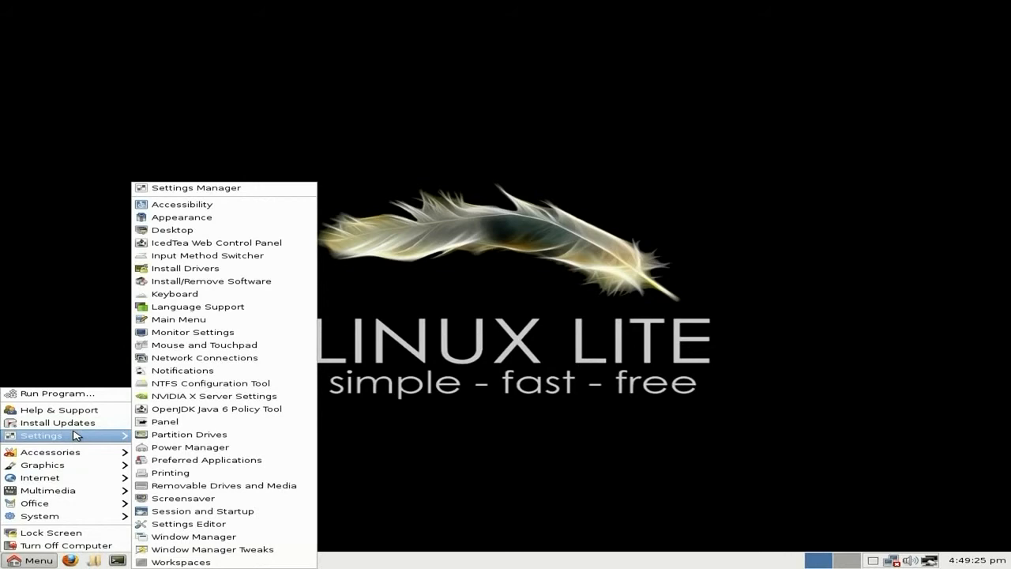
mouse_move(75, 437)
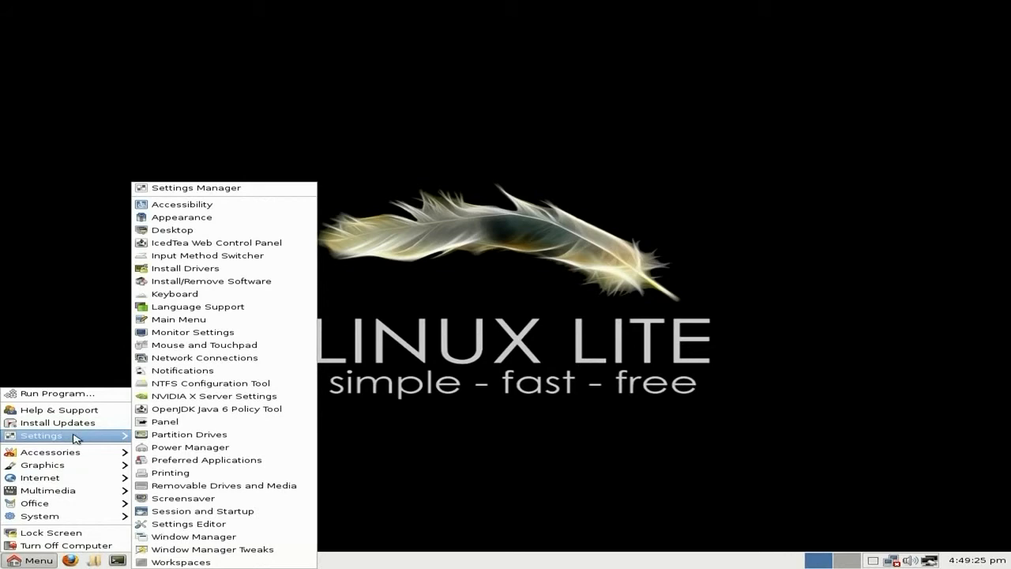
mouse_move(233, 395)
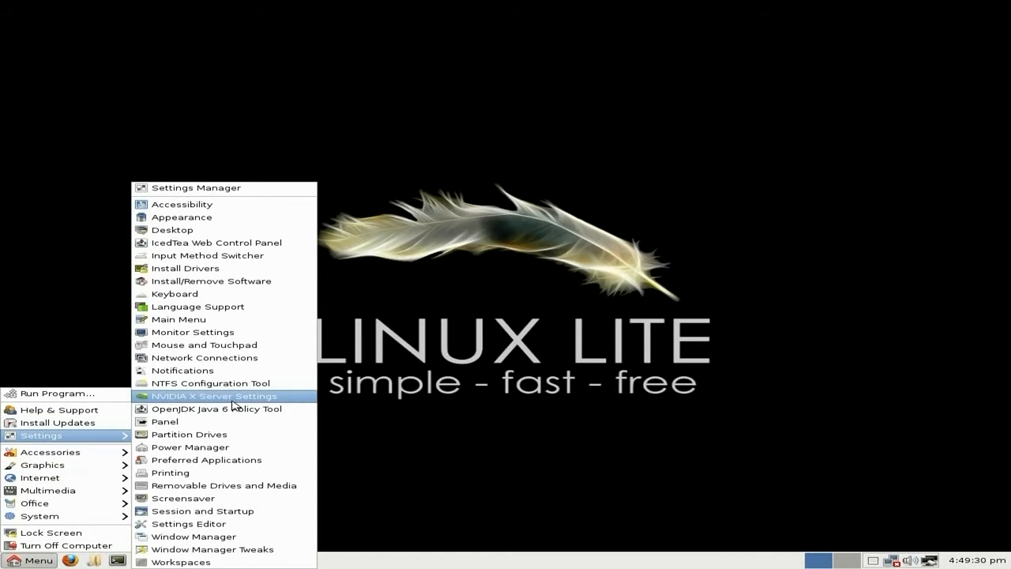
mouse_move(211, 280)
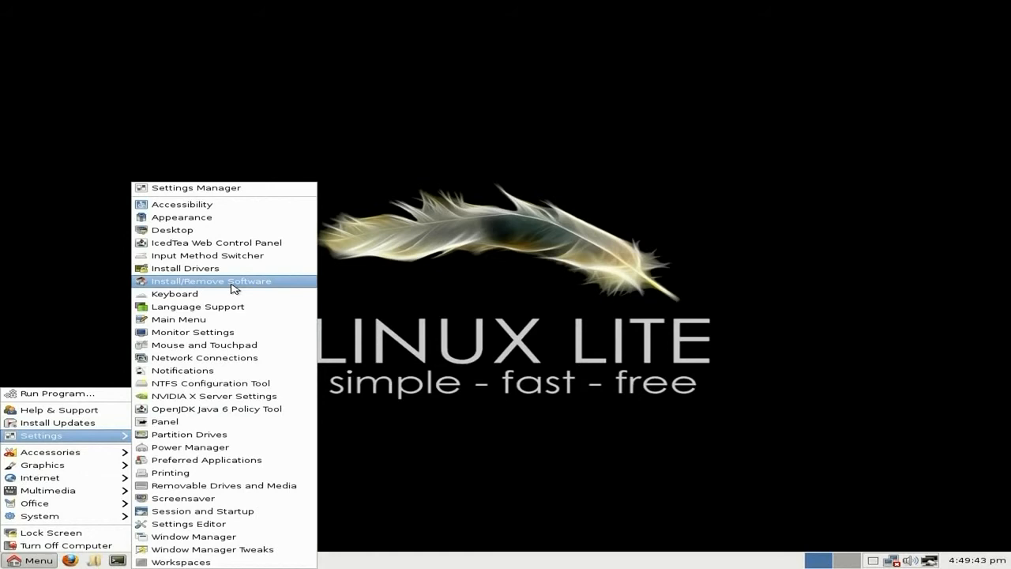
mouse_move(209, 281)
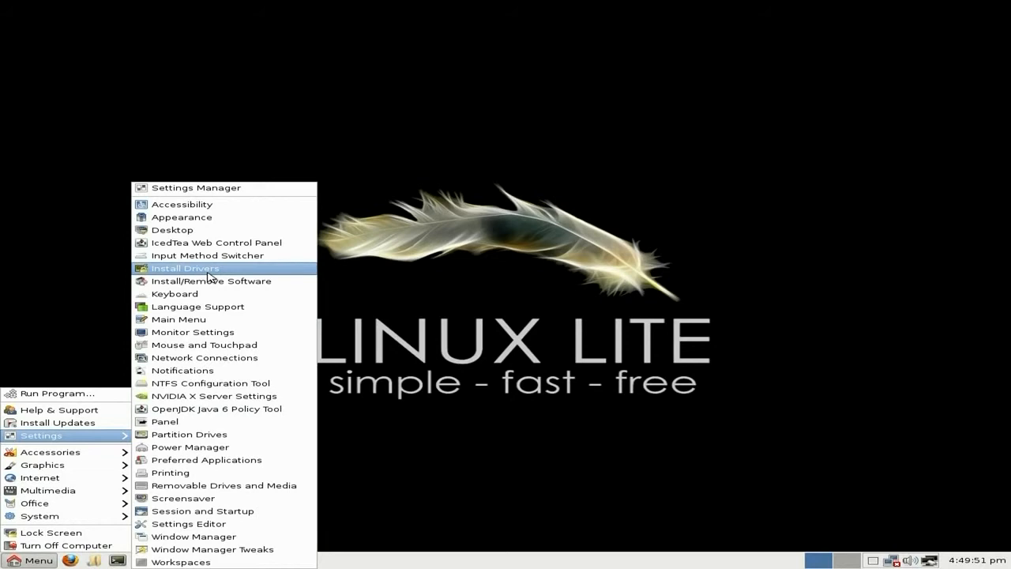
mouse_move(95, 444)
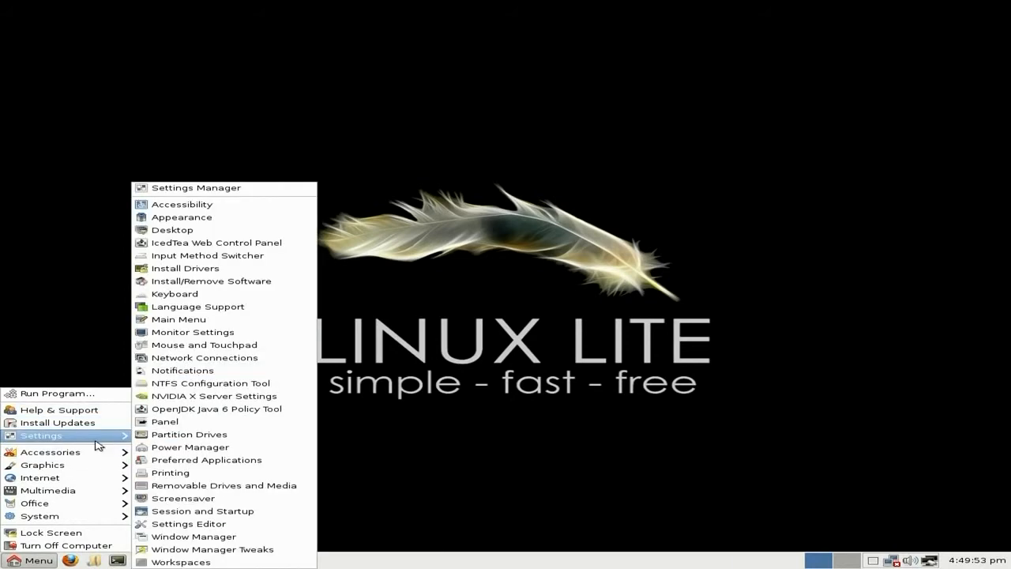
mouse_move(51, 452)
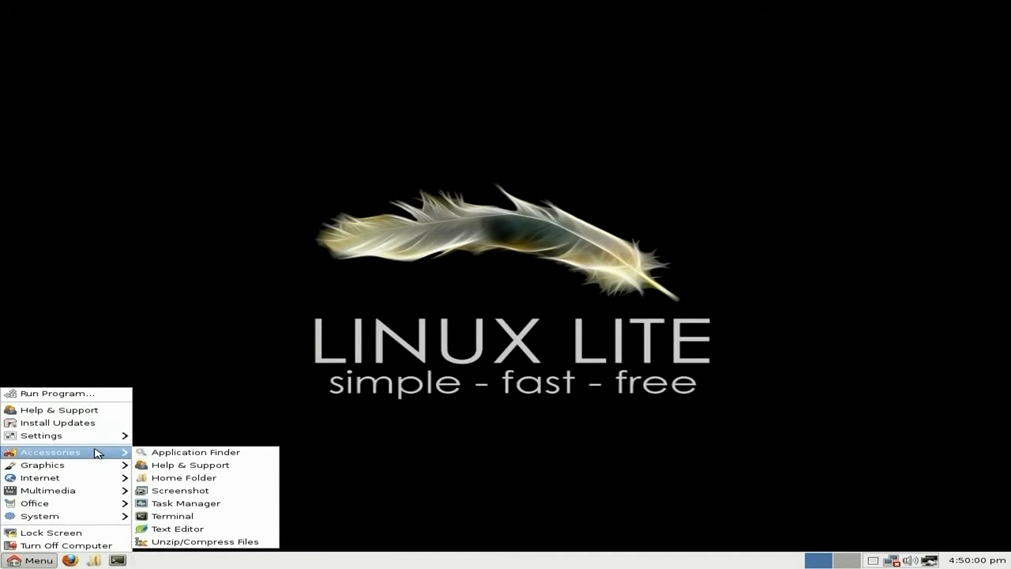
mouse_move(180, 490)
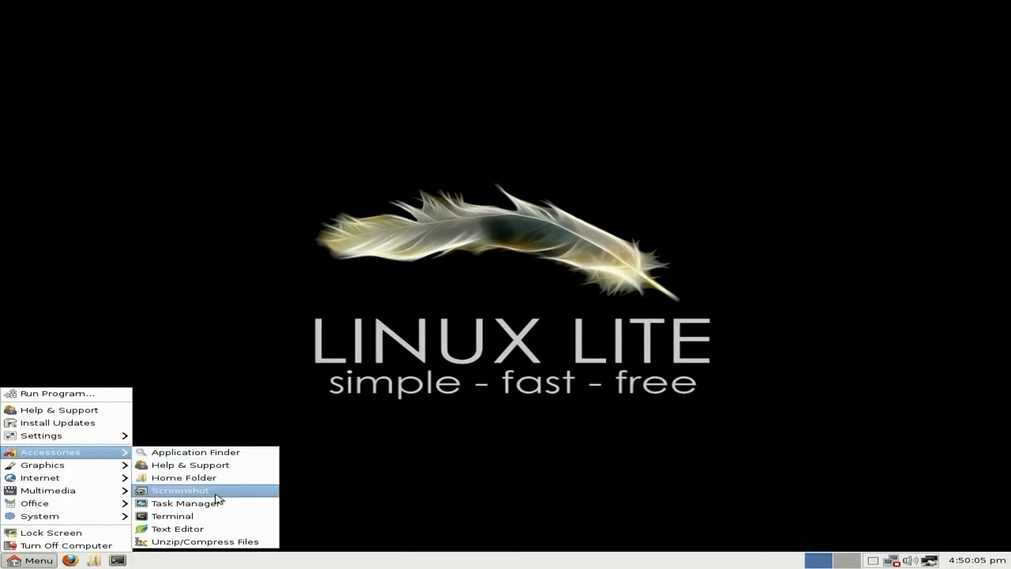
Step: Launch Task Manager, view and dismiss its About box, then quit it
left_click(187, 502)
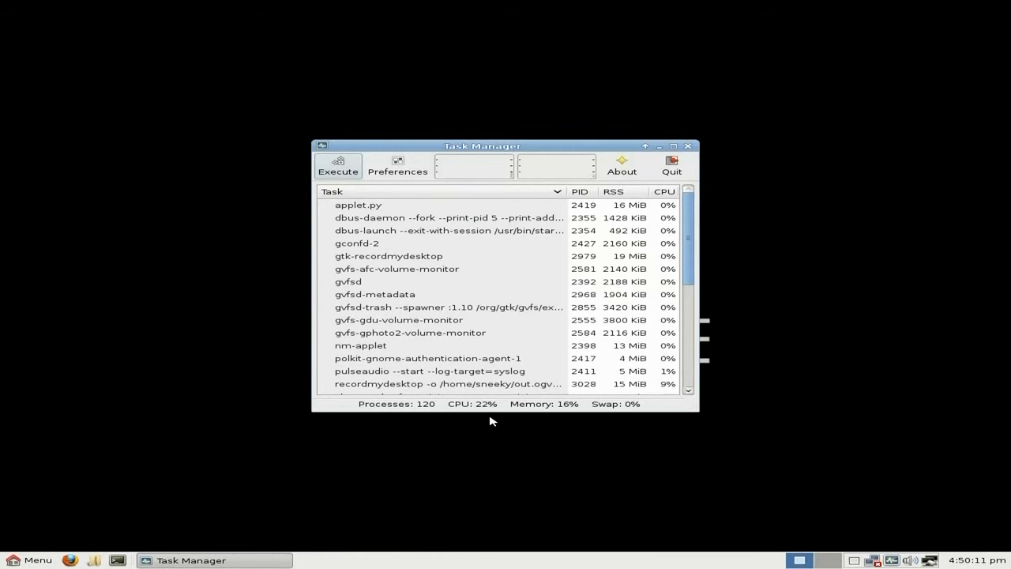
mouse_move(545, 420)
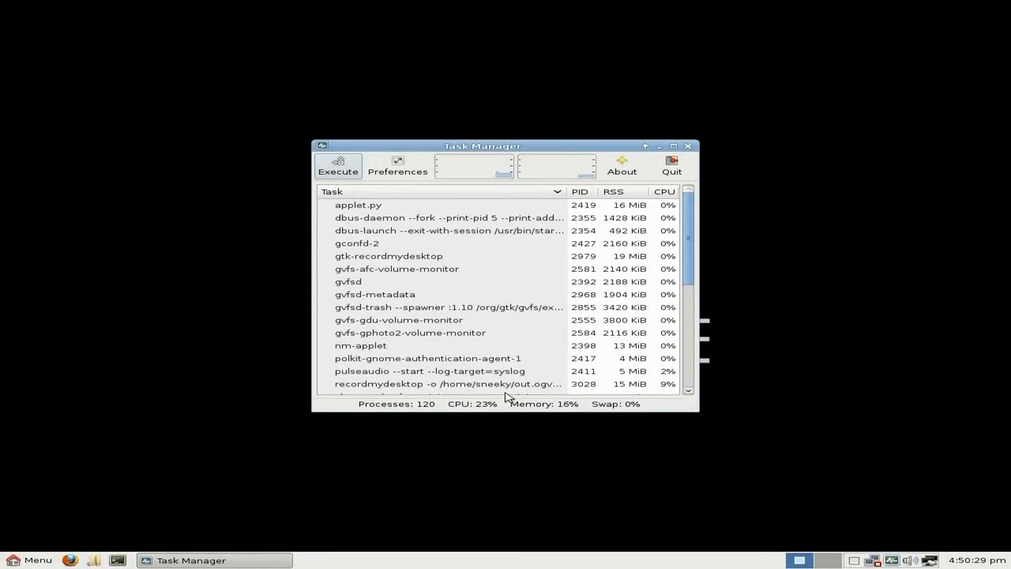
mouse_move(588, 252)
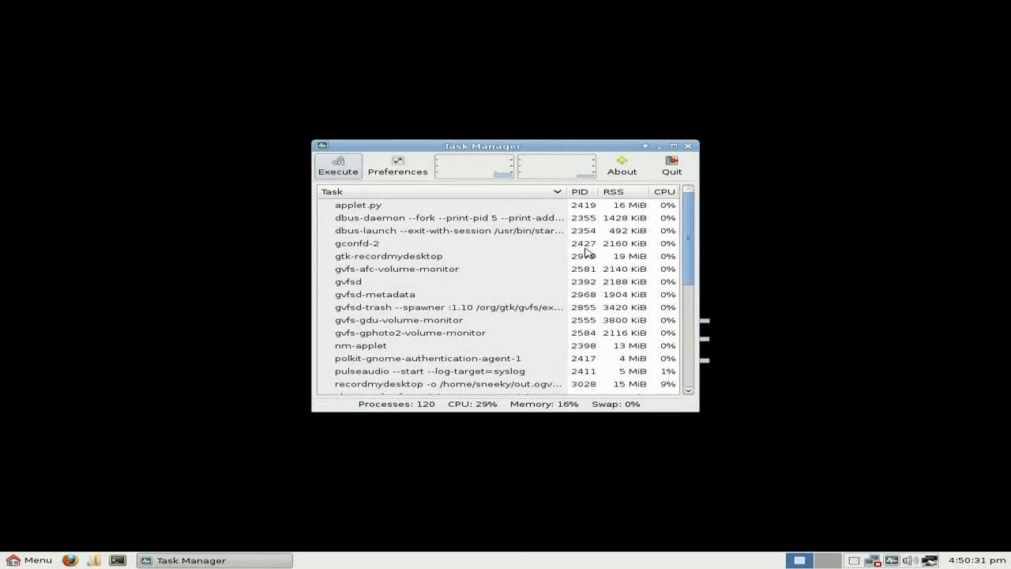
left_click(622, 166)
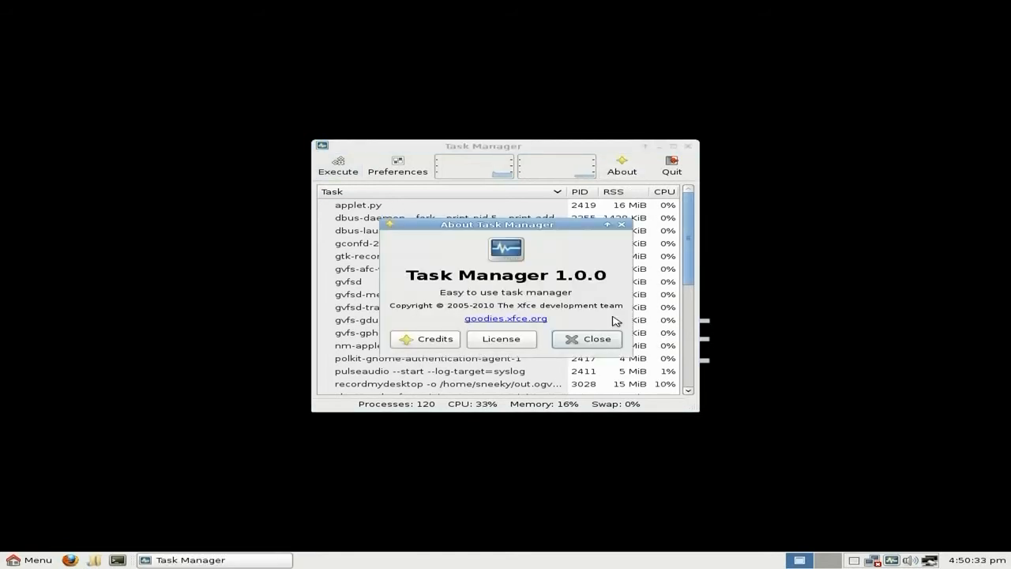
left_click(586, 338)
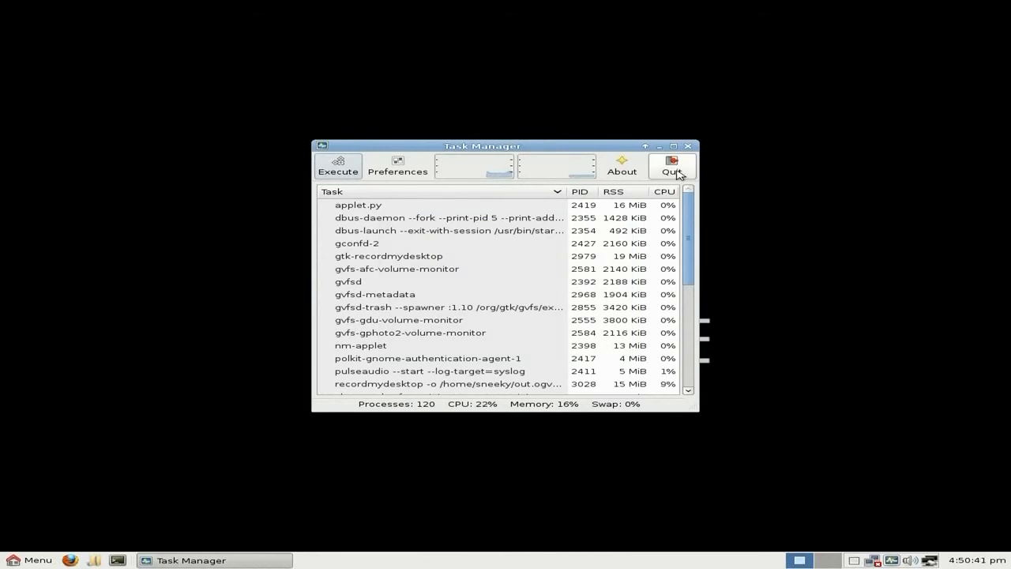
left_click(672, 165)
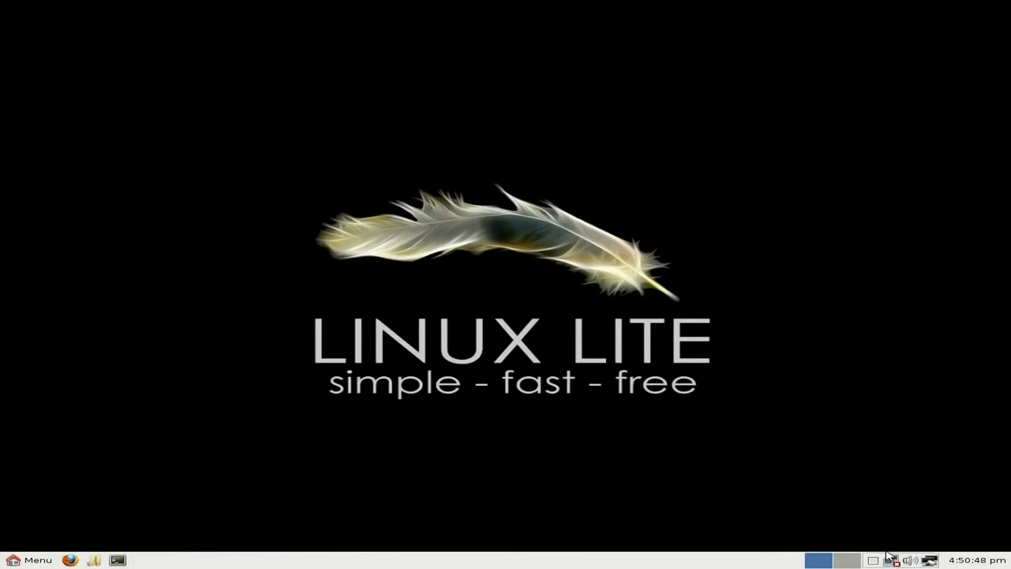
mouse_move(83, 519)
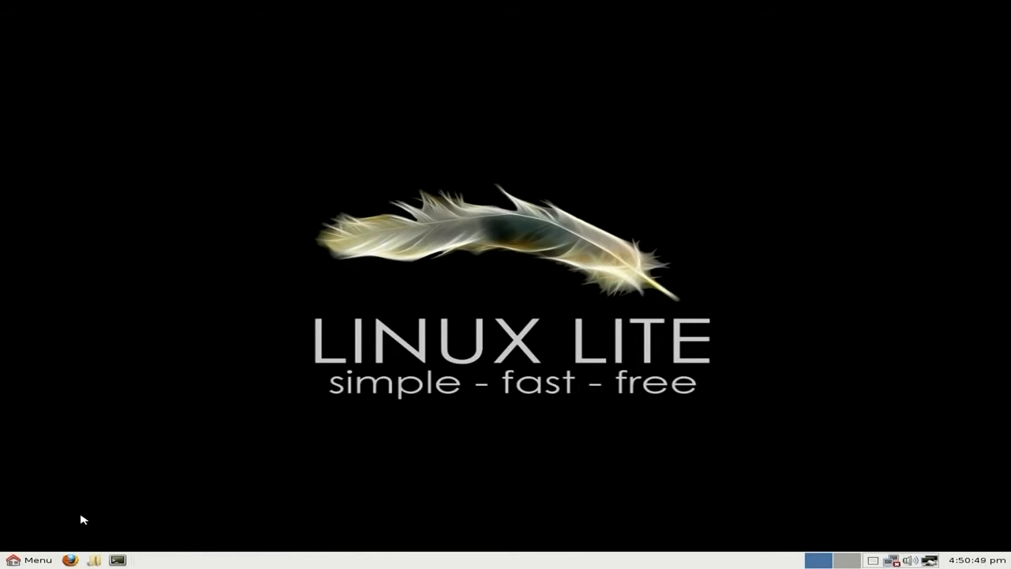
Step: Reopen the applications menu and pick GIMP Image Editor from Graphics
left_click(32, 559)
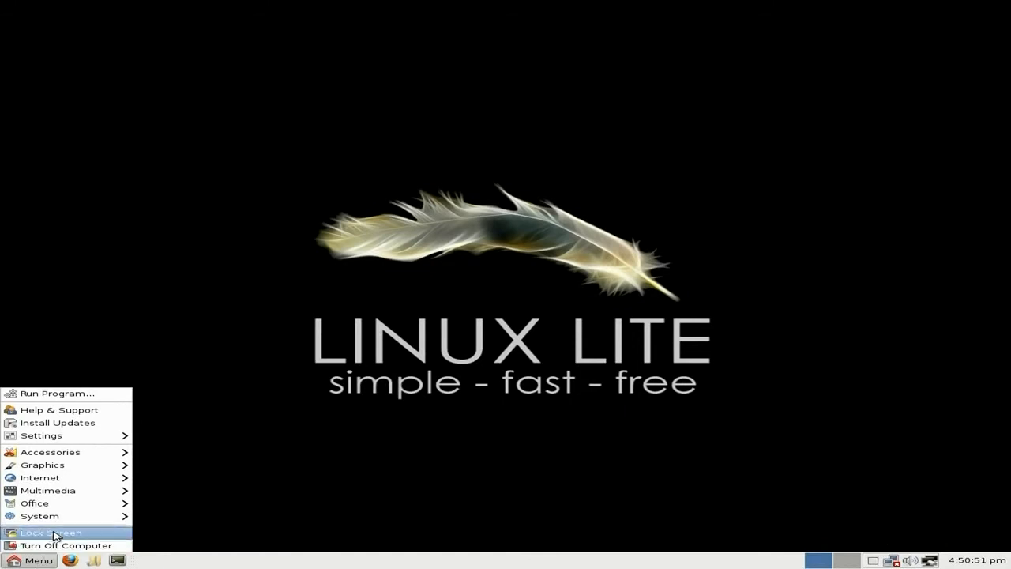
mouse_move(43, 464)
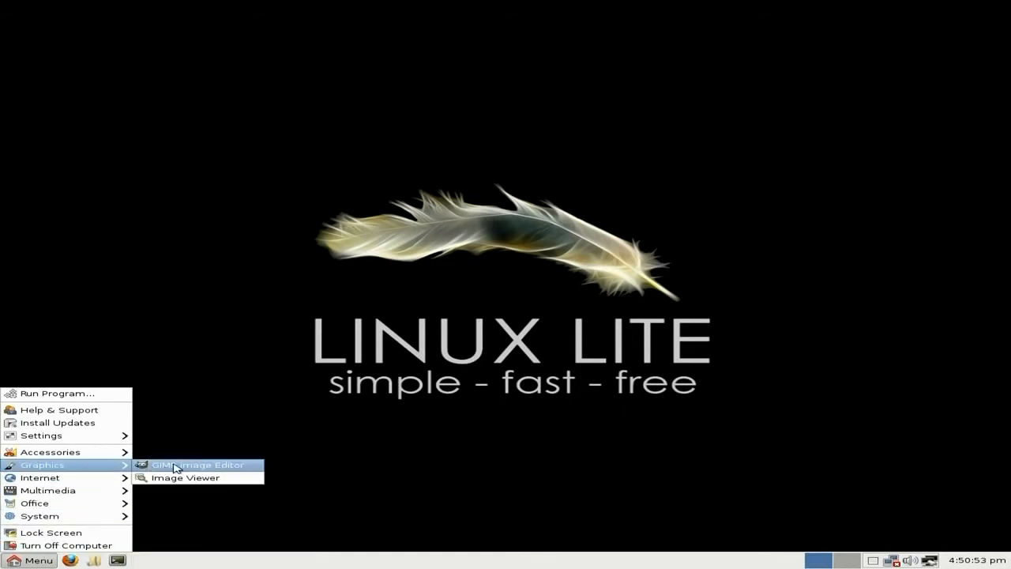
left_click(198, 464)
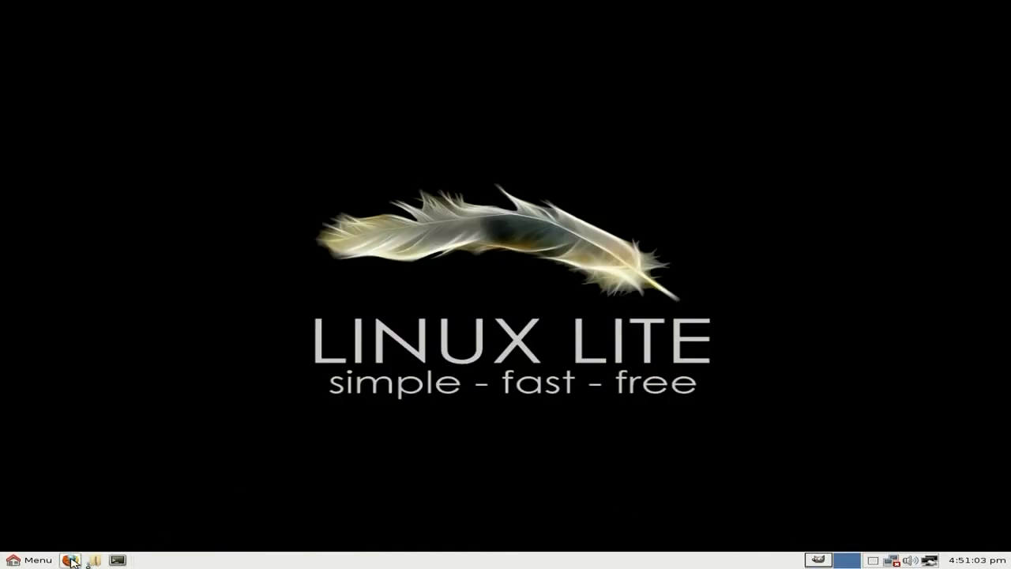
Step: Open Firefox on the Linux Distro Community bookmark and go to its Download page
left_click(68, 559)
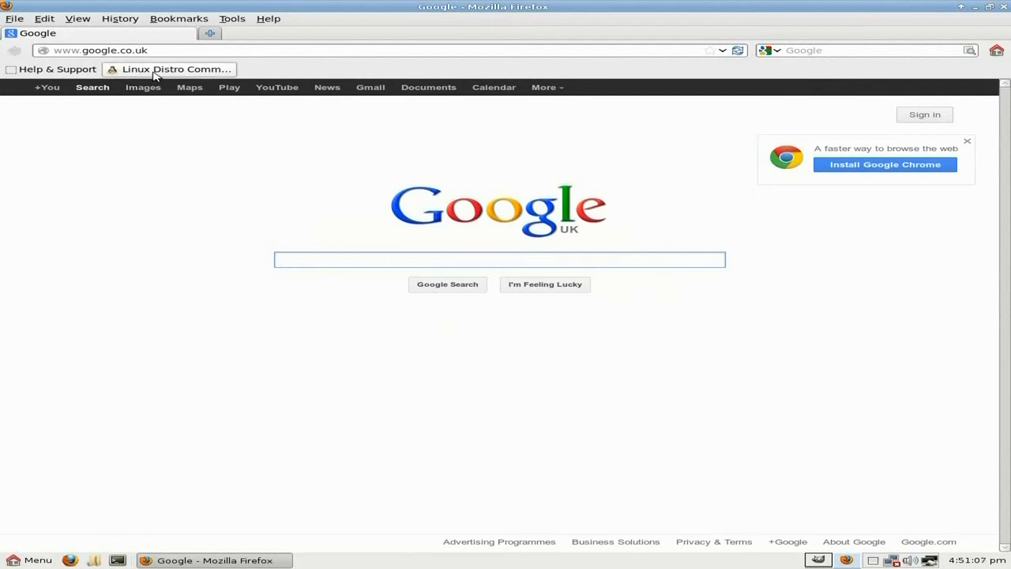
left_click(169, 68)
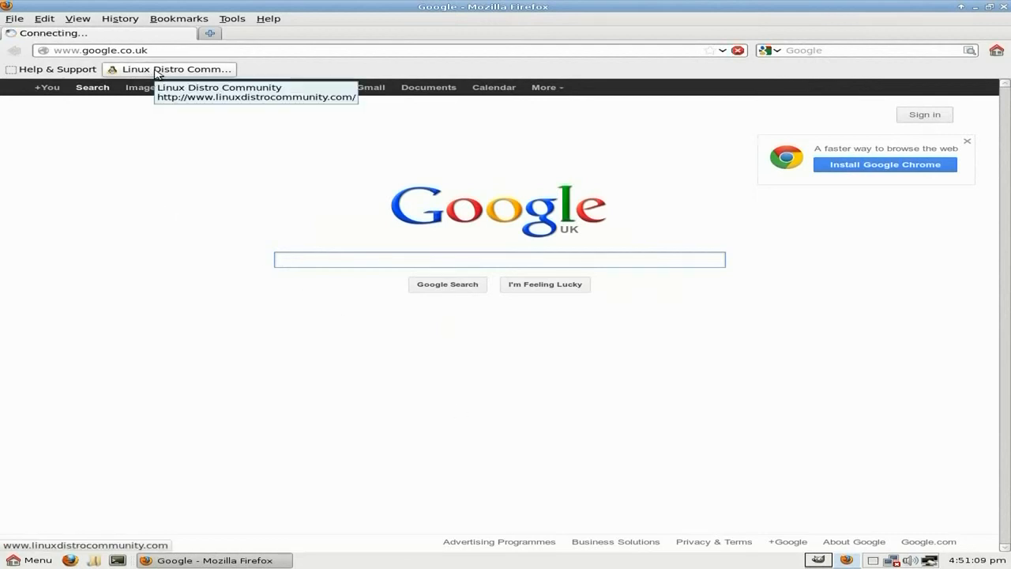
left_click(499, 259)
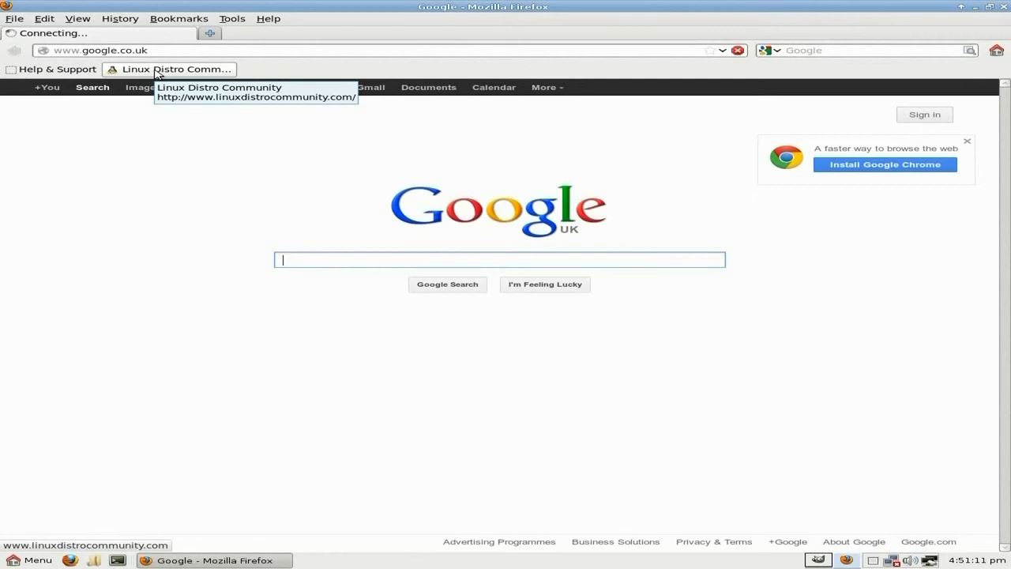
left_click(168, 69)
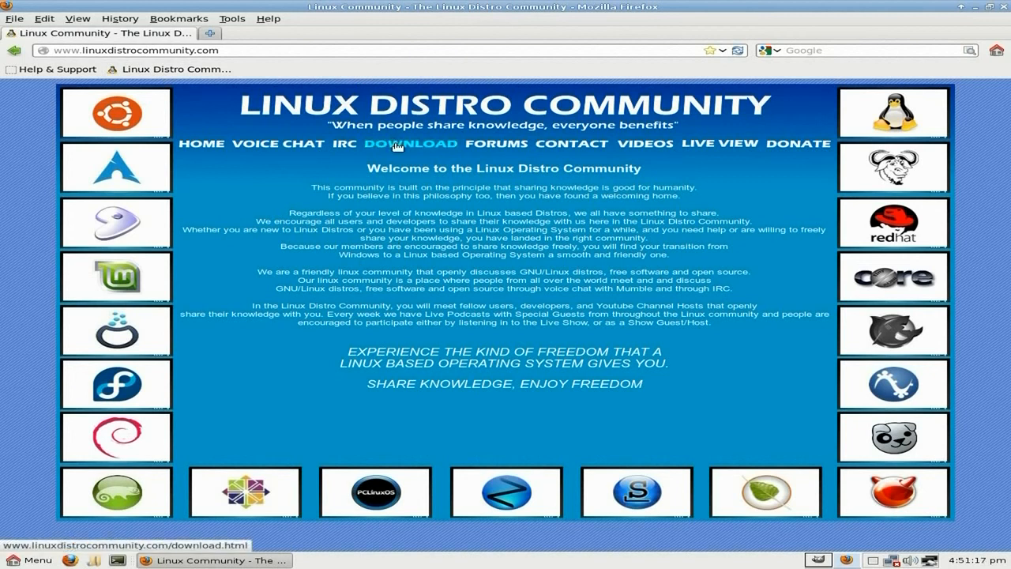
left_click(411, 143)
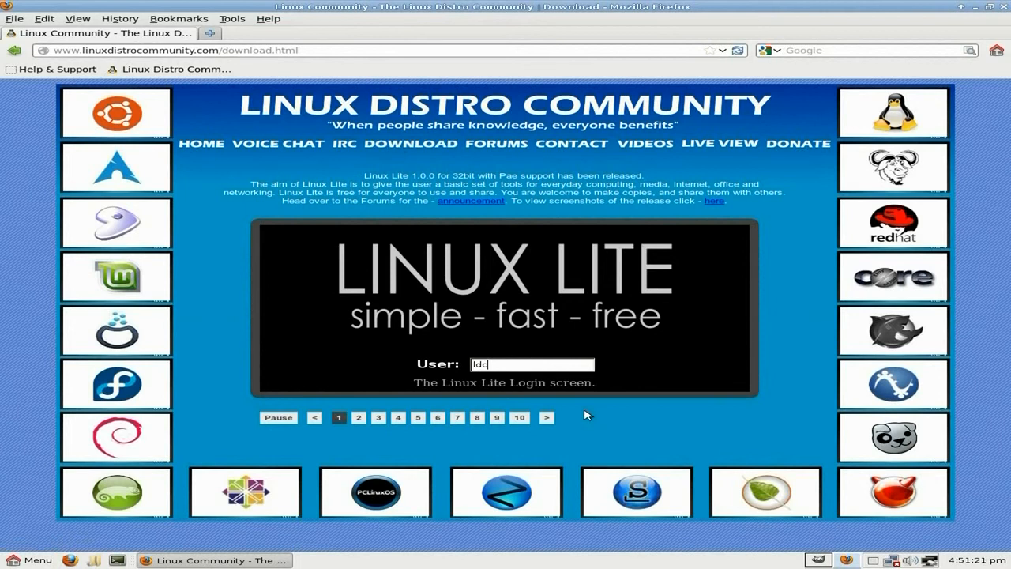
mouse_move(599, 214)
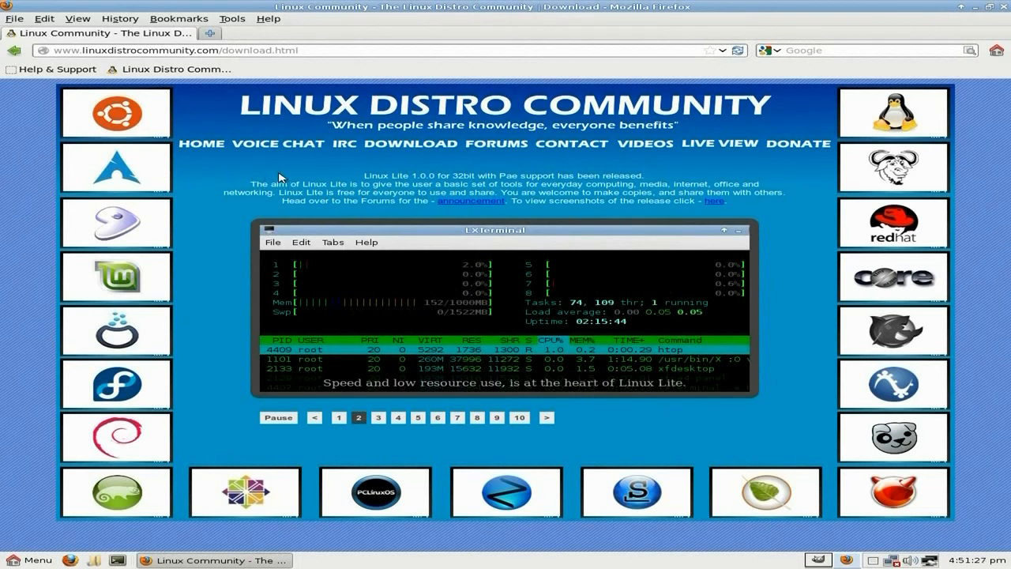
mouse_move(462, 272)
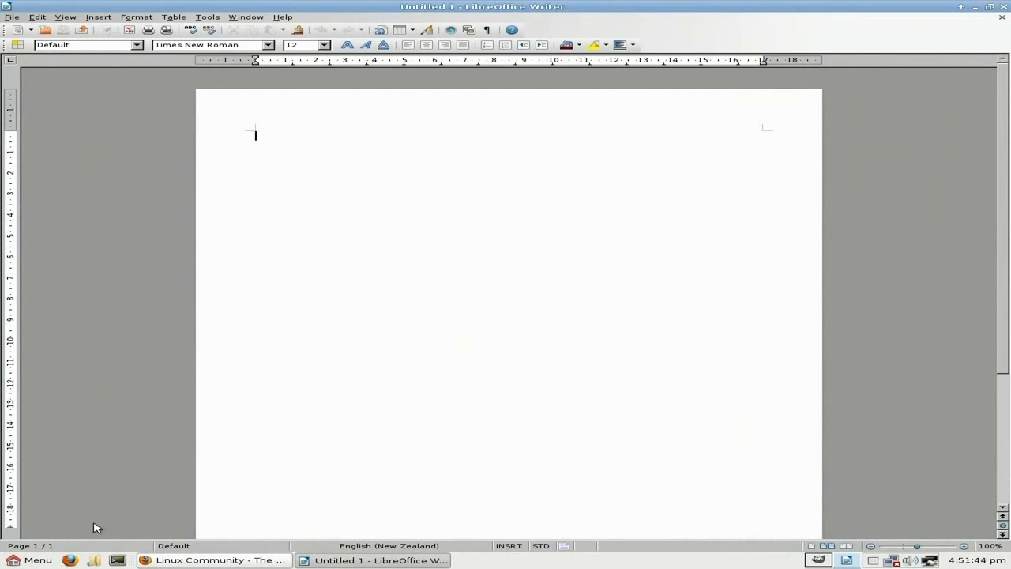
Step: Launch Task Manager from the applications menu, then quit it
left_click(32, 560)
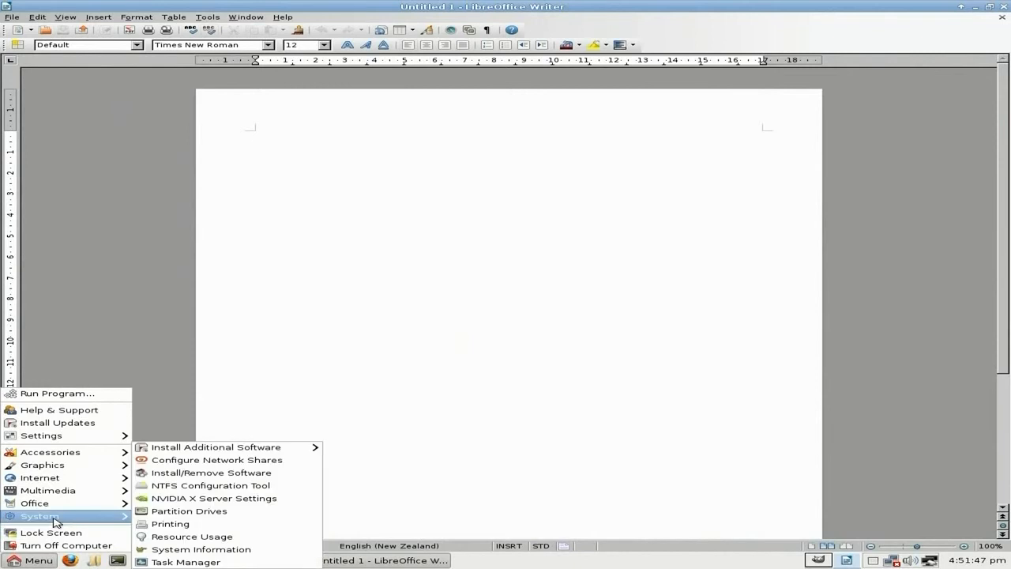
mouse_move(201, 549)
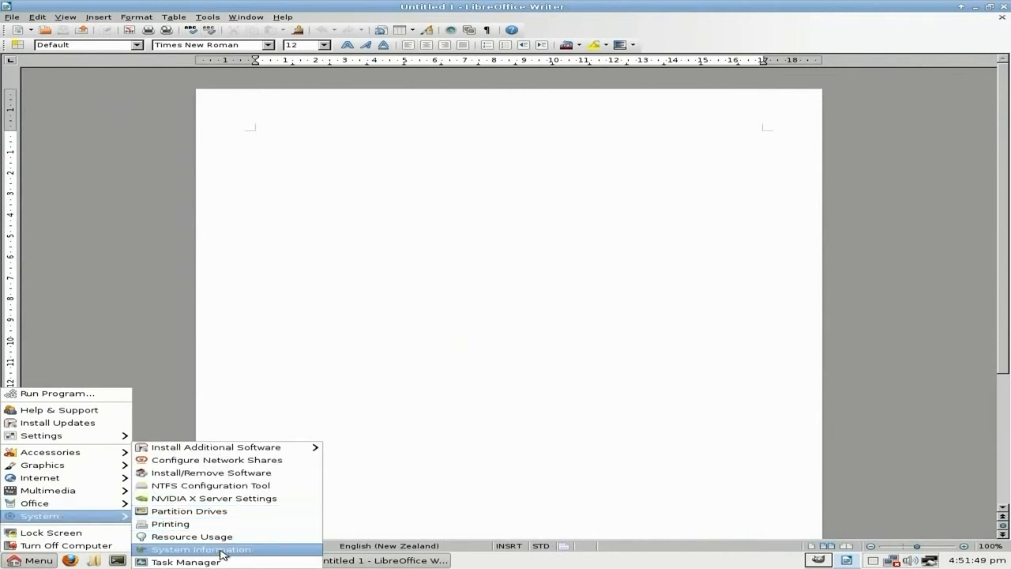
left_click(185, 561)
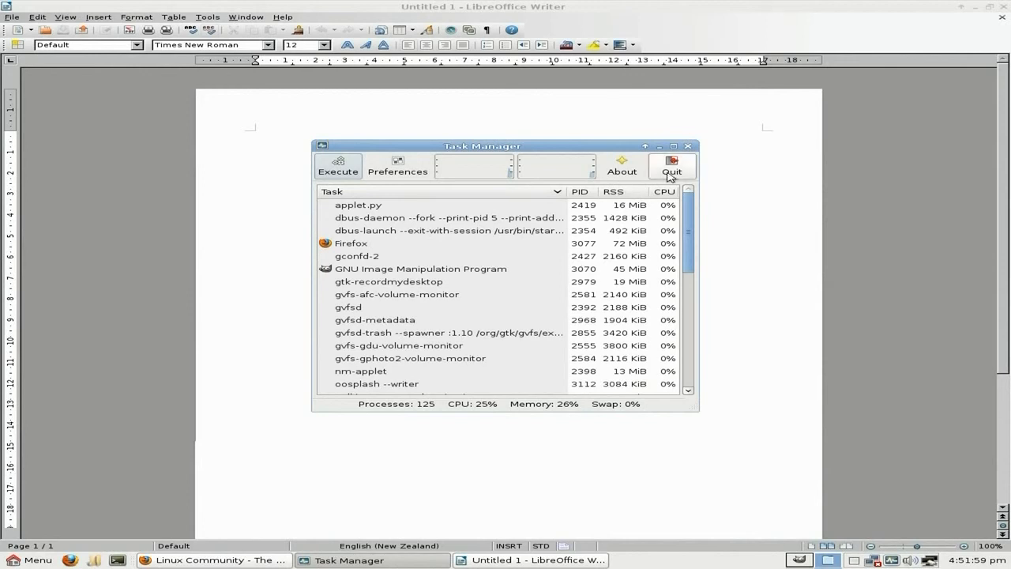
left_click(671, 165)
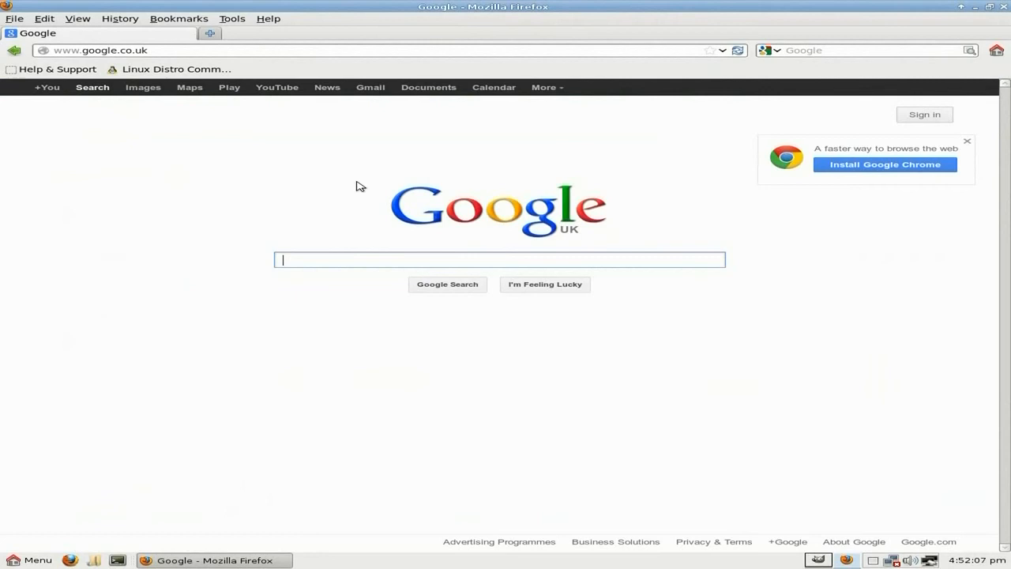
Step: Go to YouTube from Google and search 'sneek', choosing the sneekylinux suggestion
left_click(276, 87)
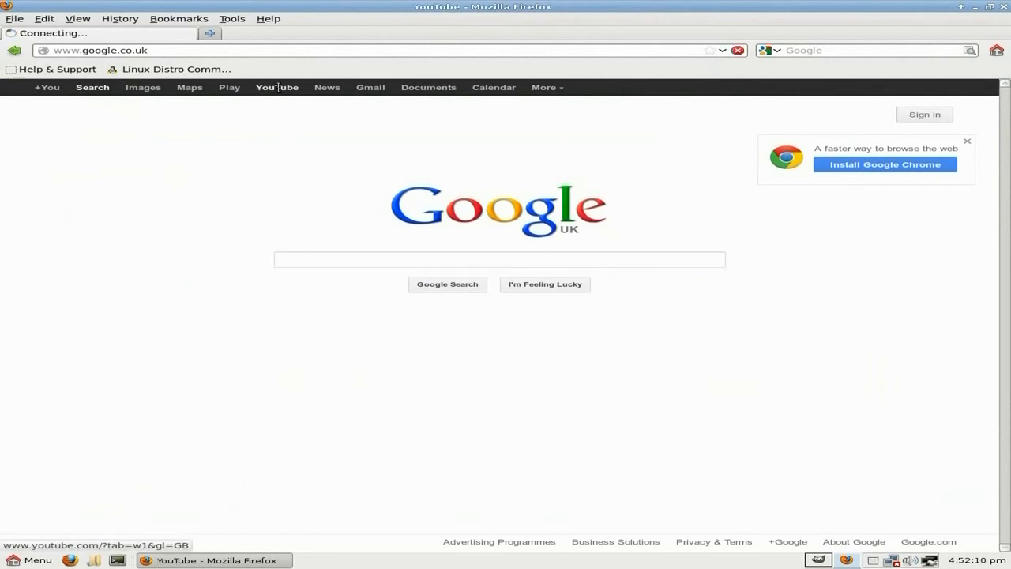
left_click(277, 87)
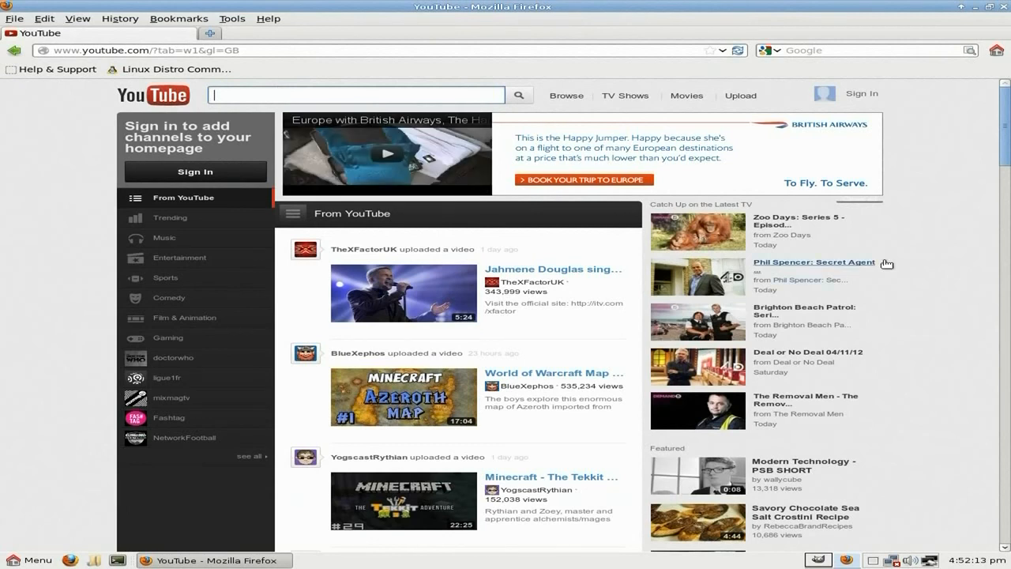
left_click(354, 95)
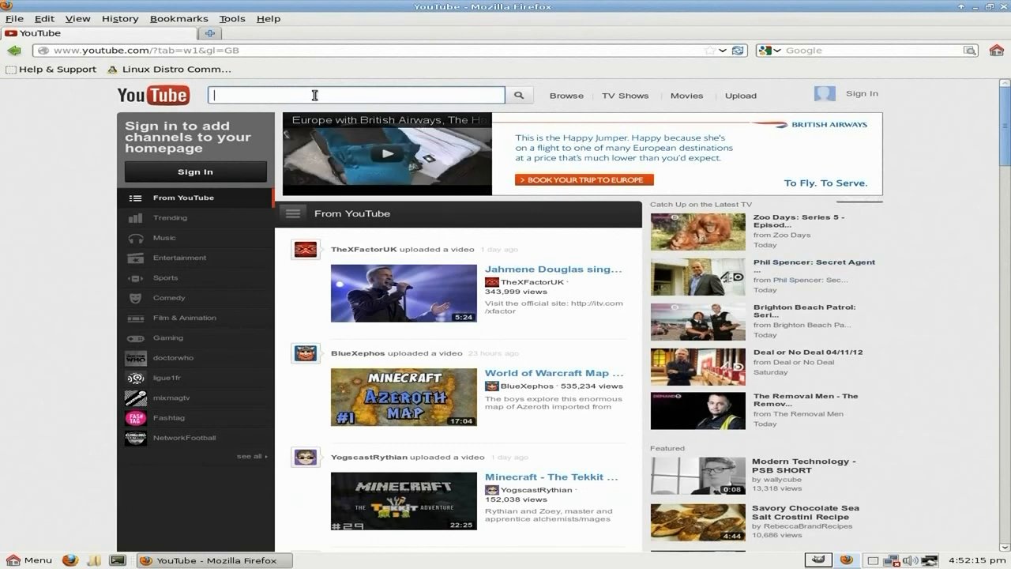
type("sneek")
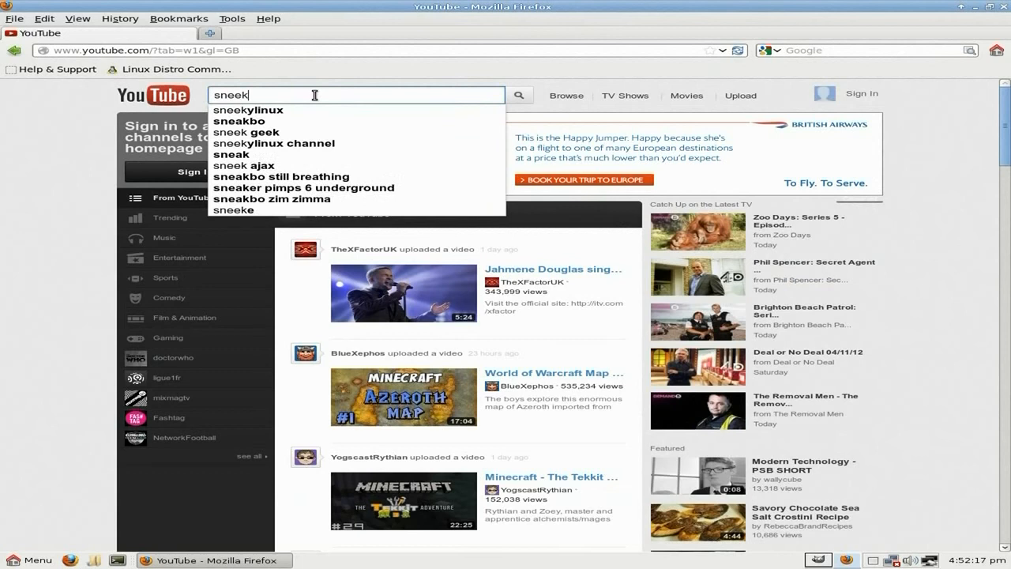
left_click(247, 109)
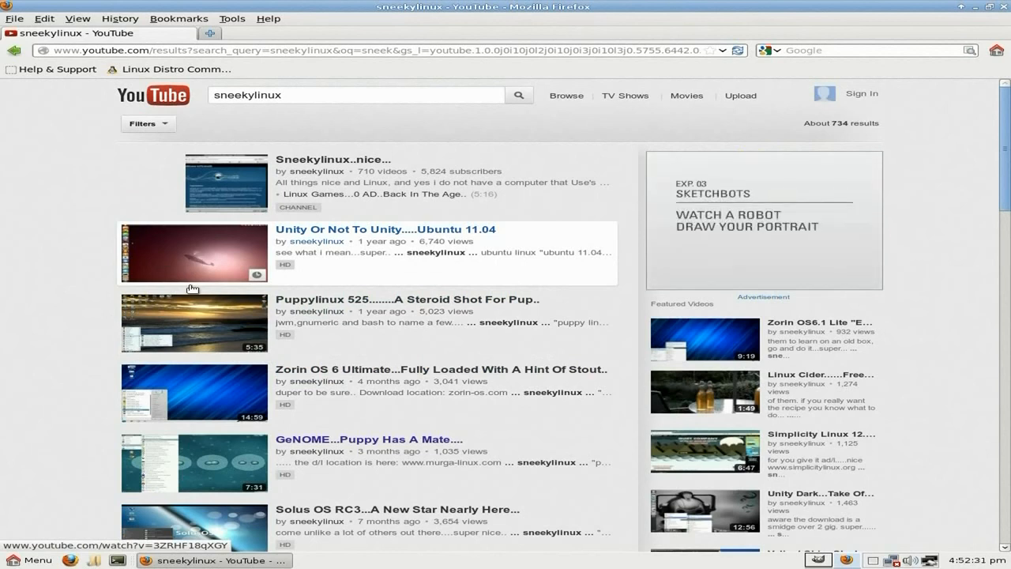
Step: Open the 'GeNOME...Puppy Has A Mate....' result and let it play
left_click(203, 464)
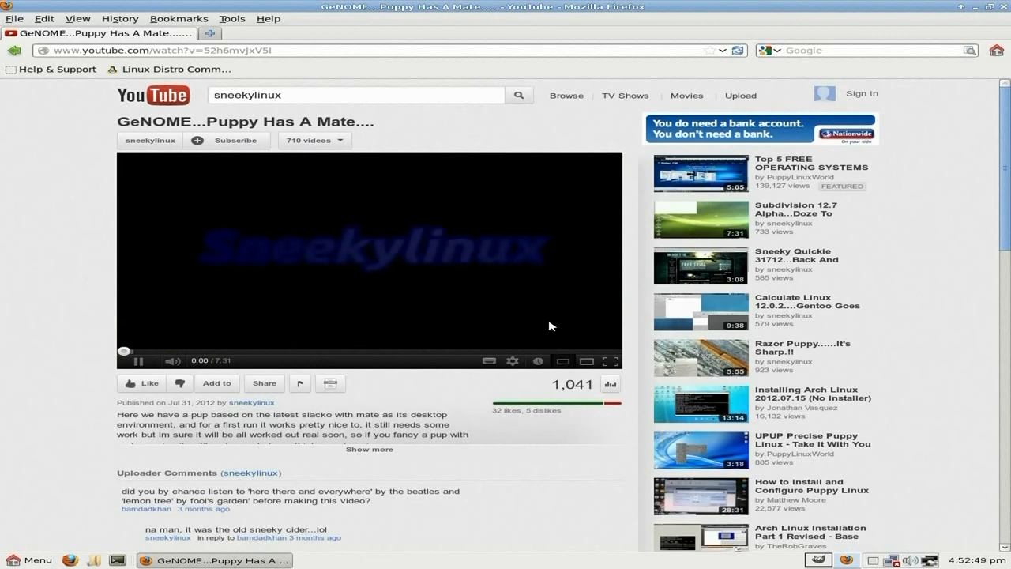
left_click(141, 360)
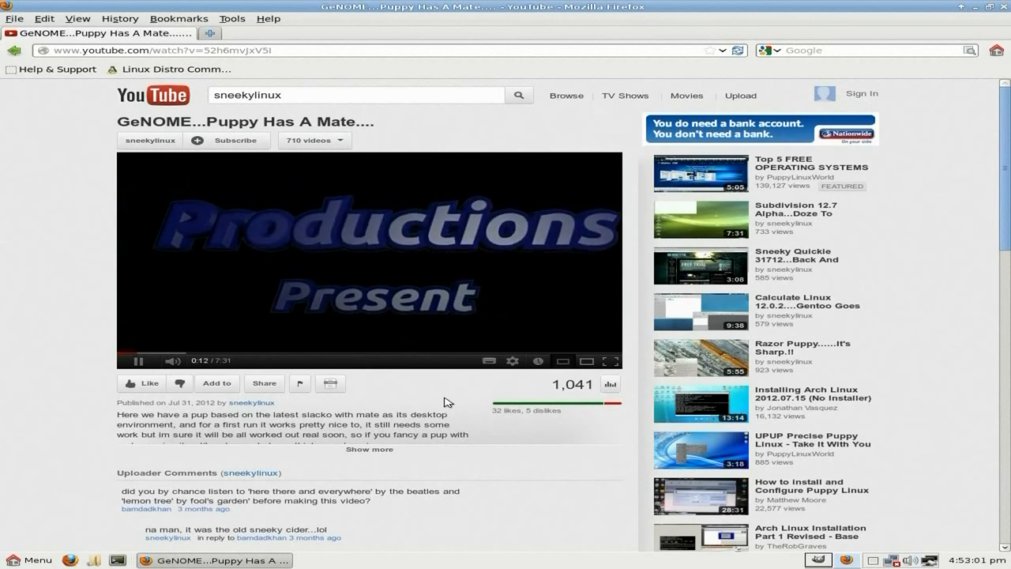
mouse_move(618, 297)
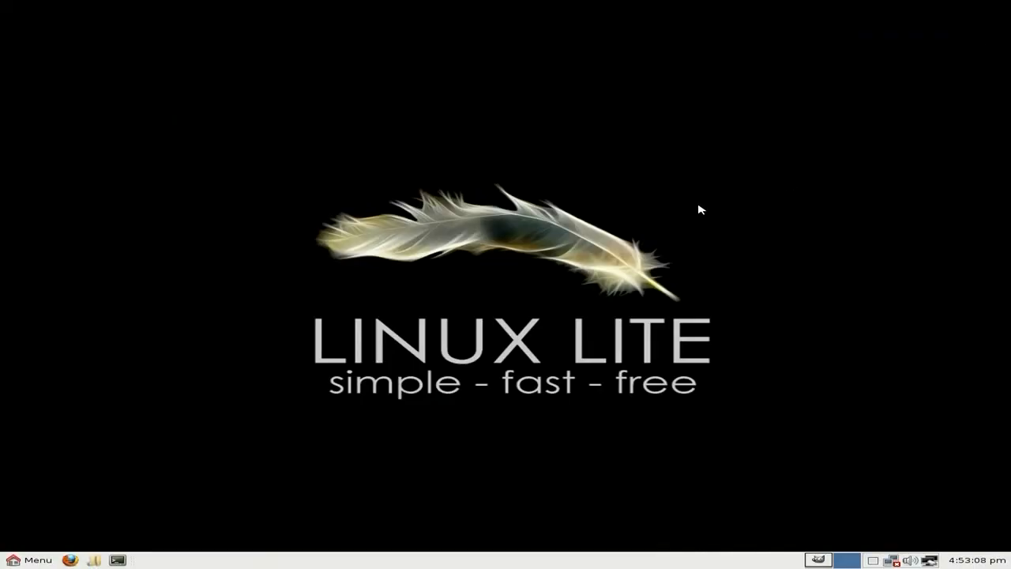
mouse_move(763, 558)
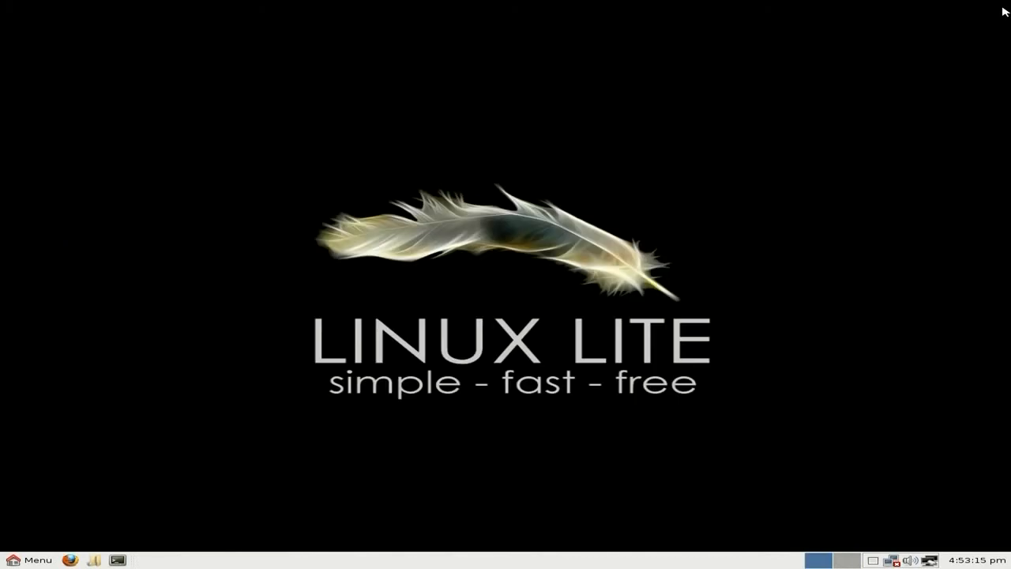
mouse_move(603, 192)
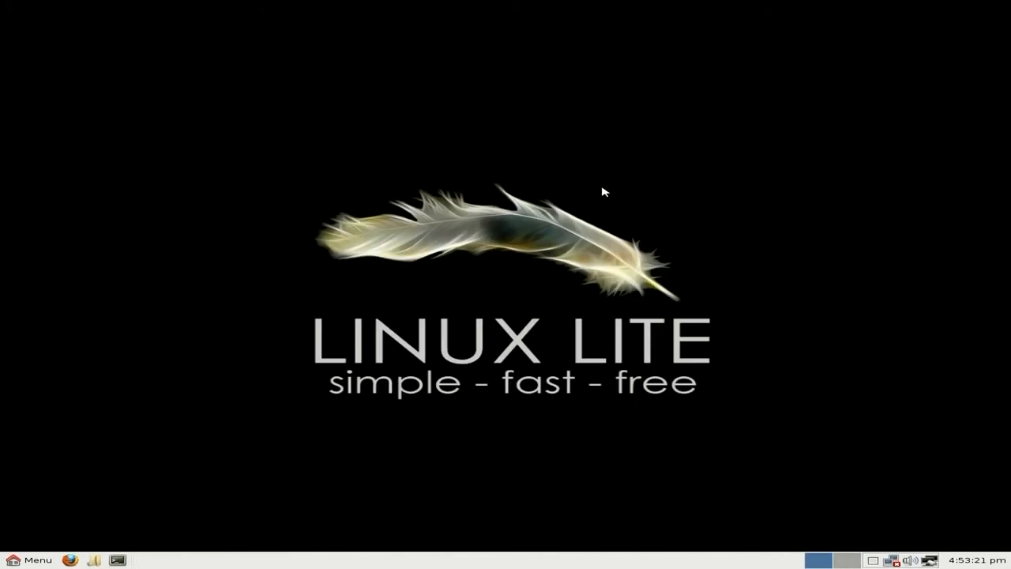